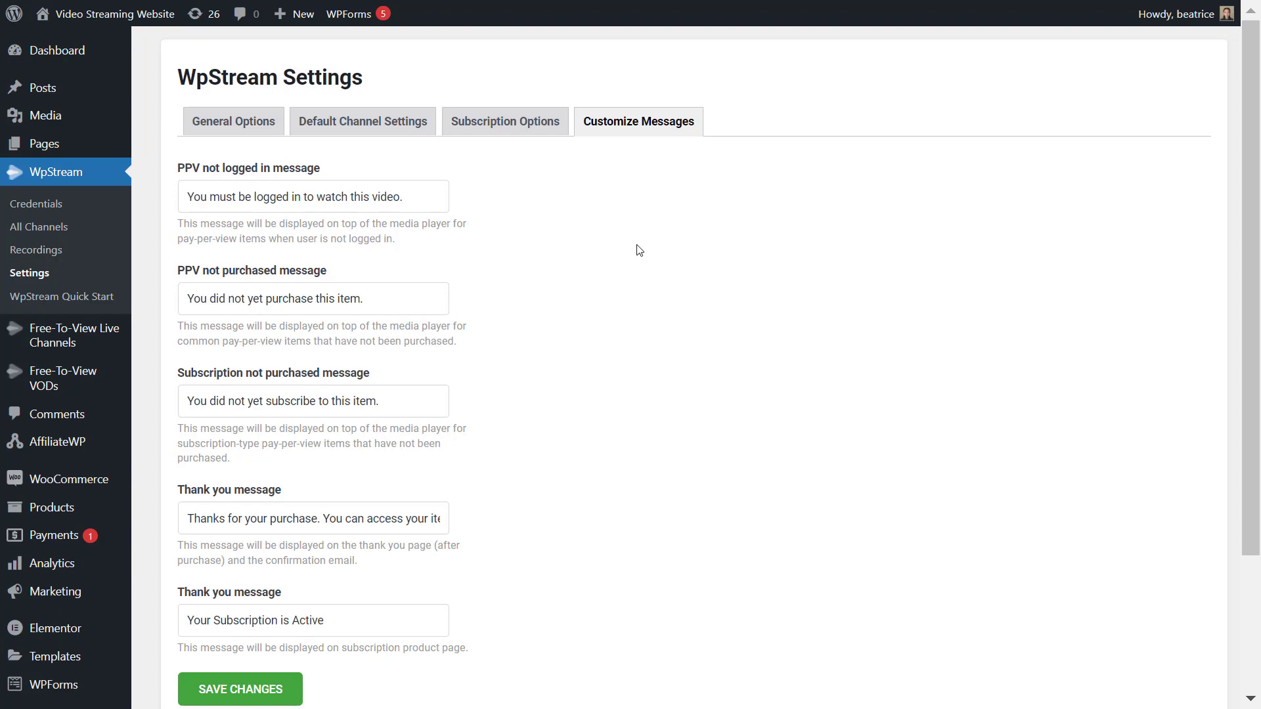
pyautogui.moveTo(447, 223)
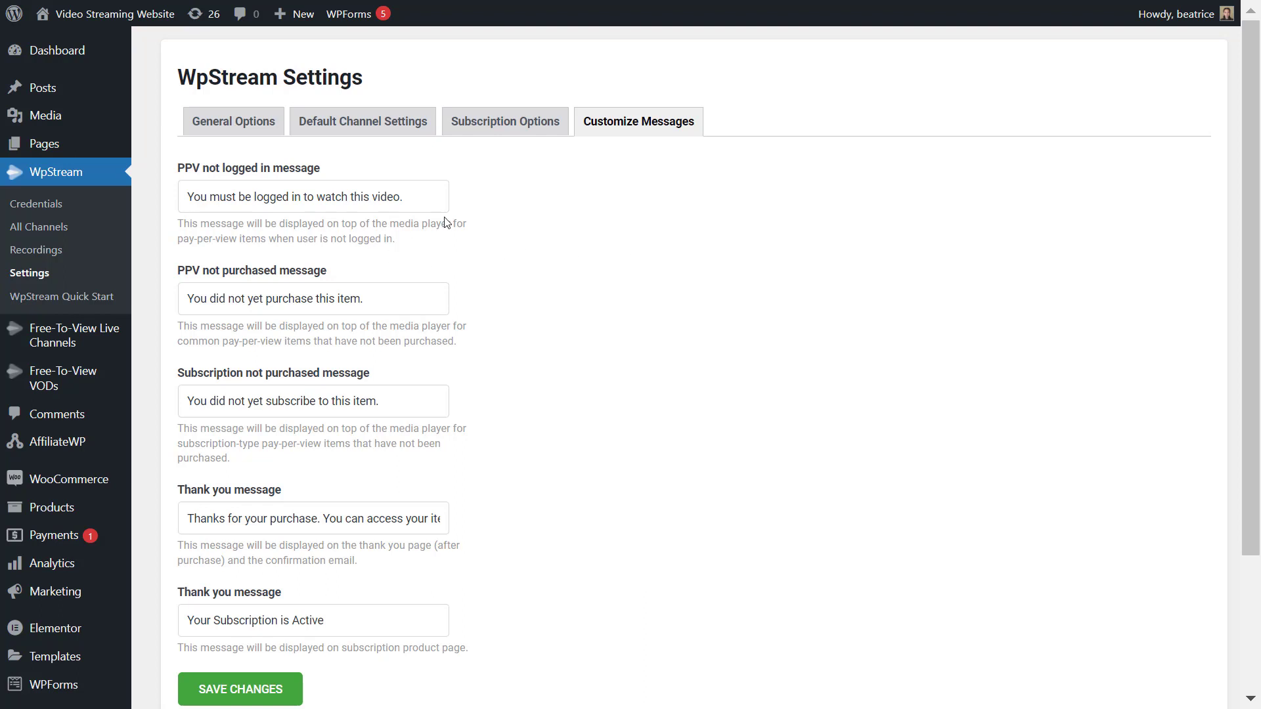
pyautogui.moveTo(338, 359)
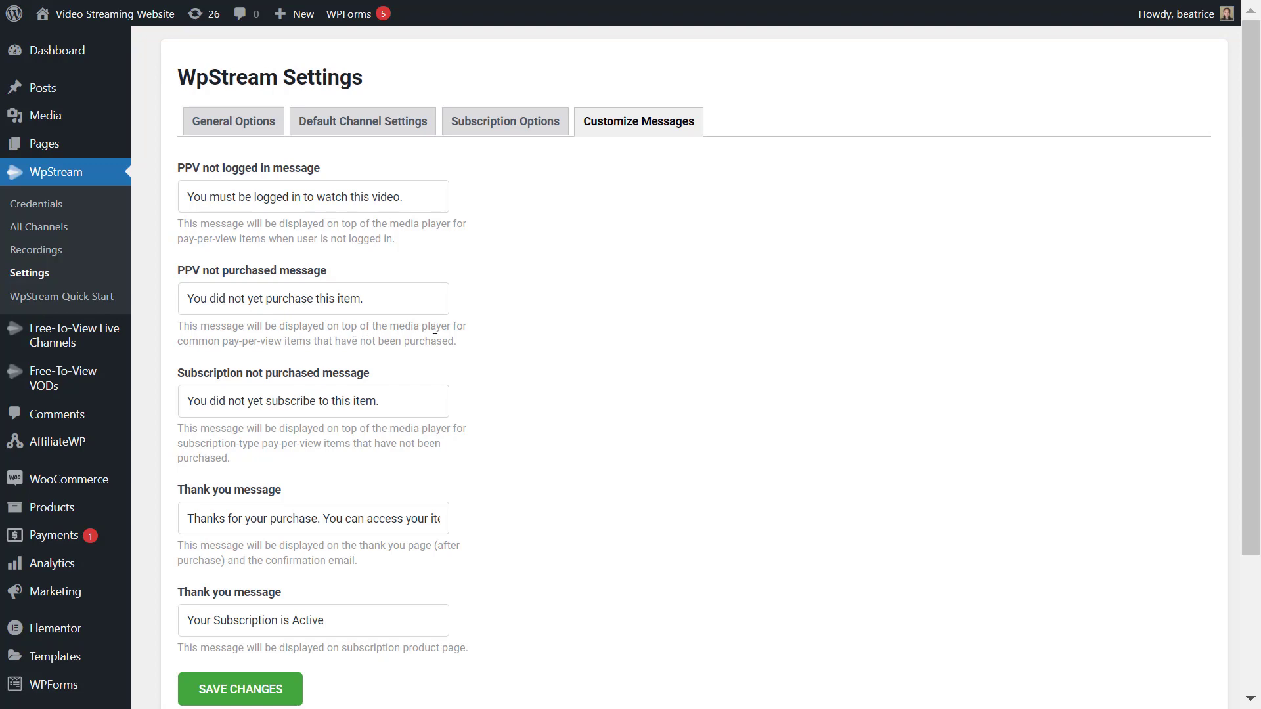
pyautogui.moveTo(394, 362)
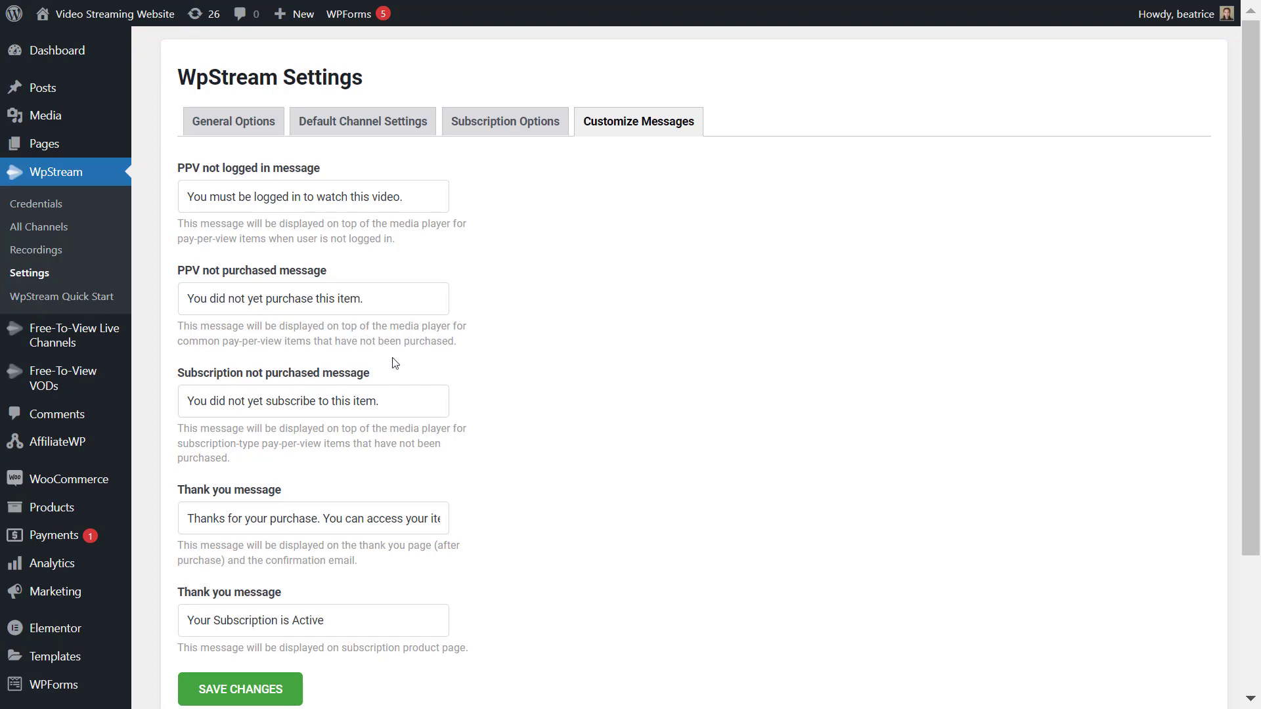
# Replace the WpStream subscription-not-purchased message with 'You are not subscribed' and save the settings
pyautogui.scroll(-3)
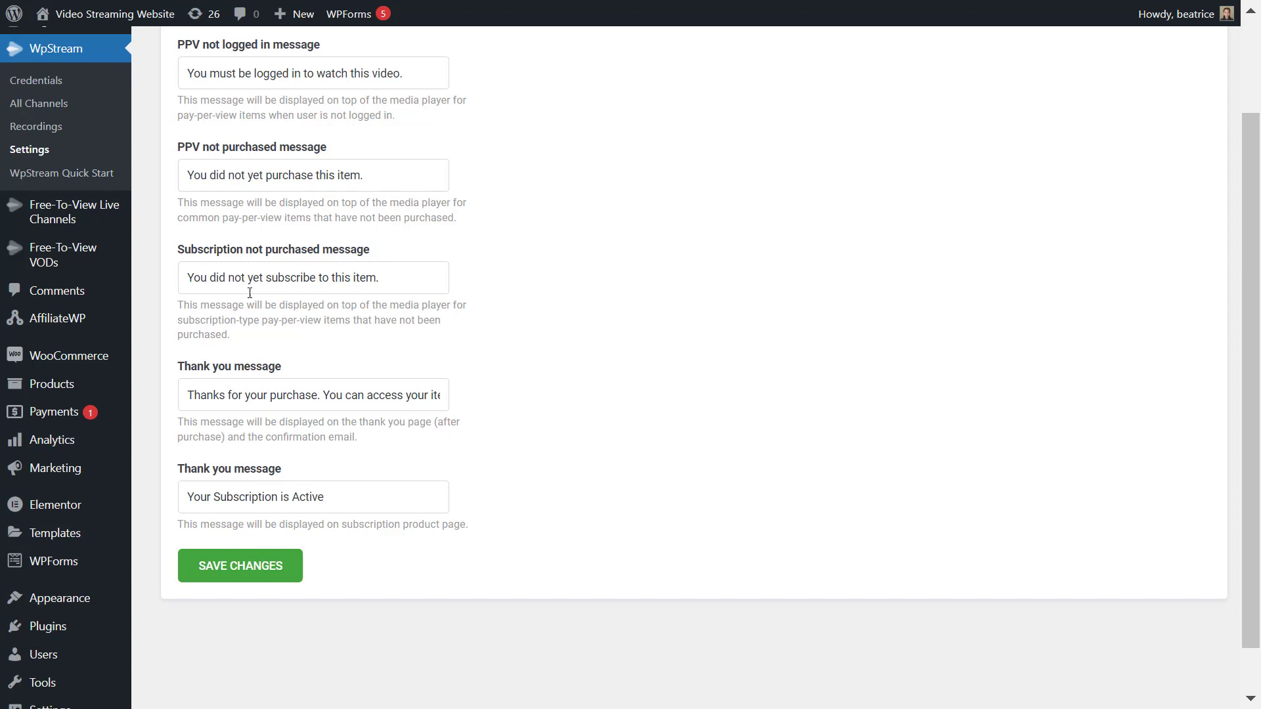
pyautogui.moveTo(268, 299)
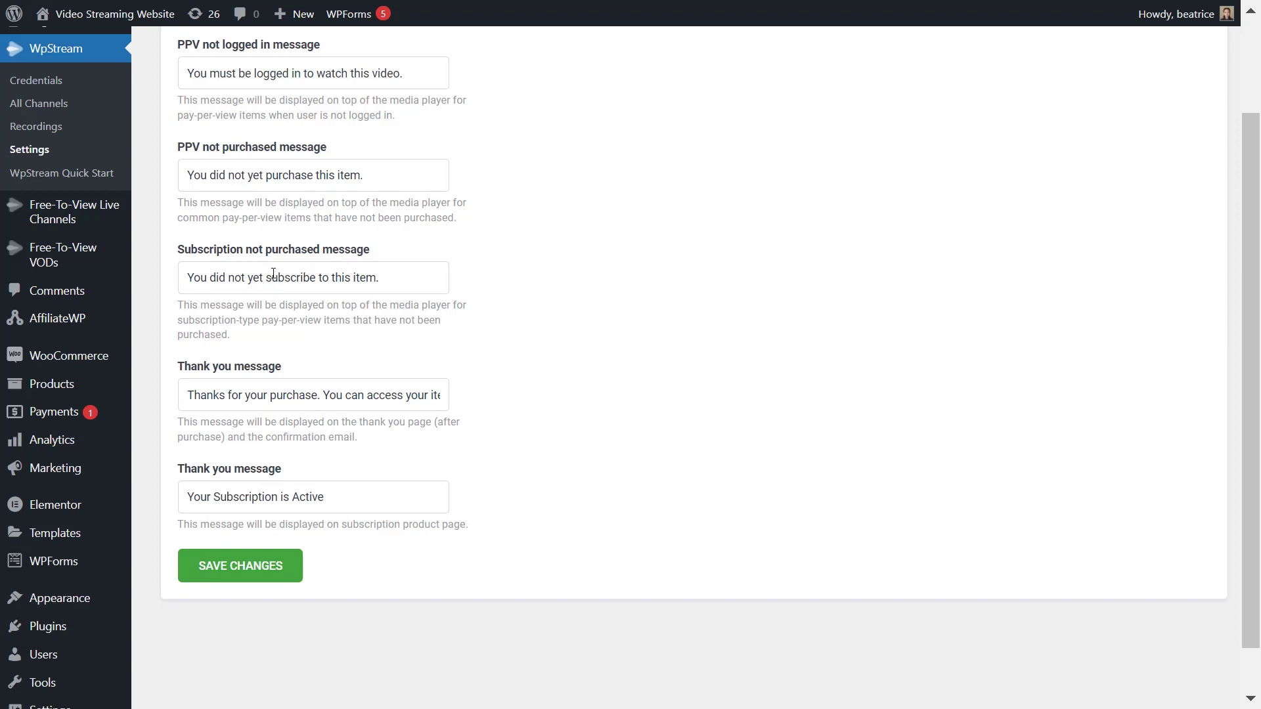
pyautogui.tripleClick(282, 277)
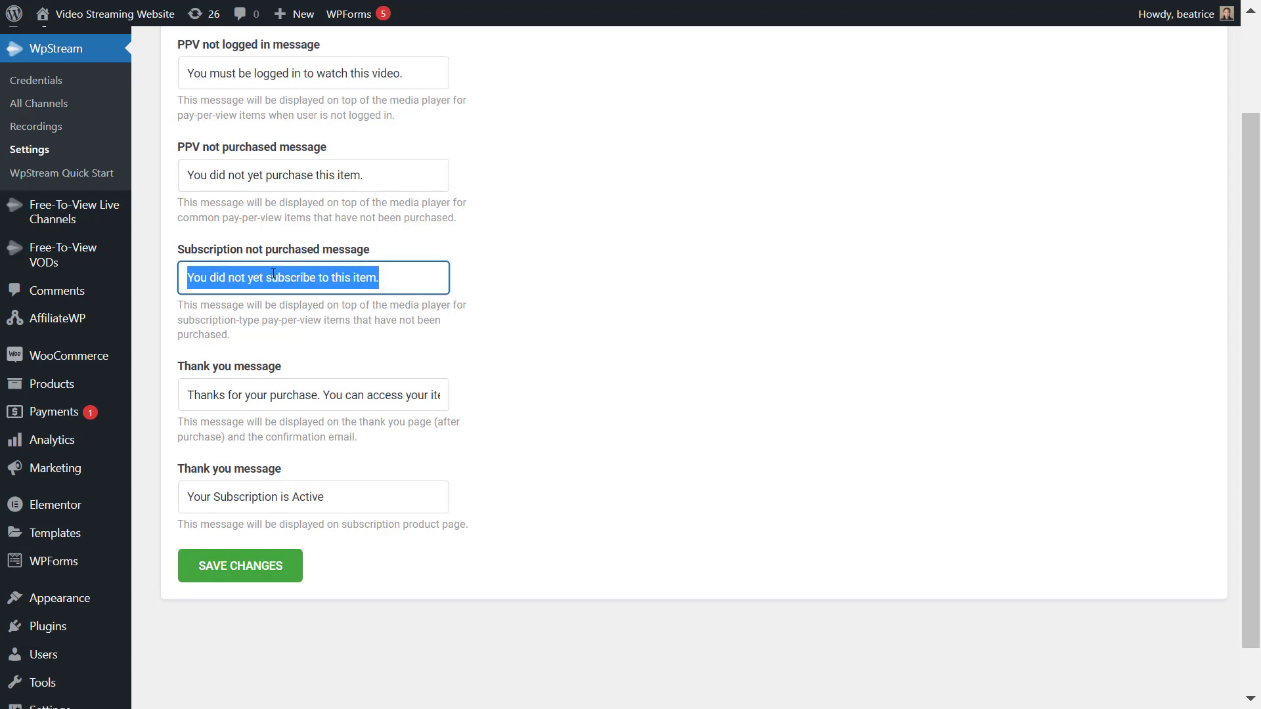
pyautogui.click(517, 293)
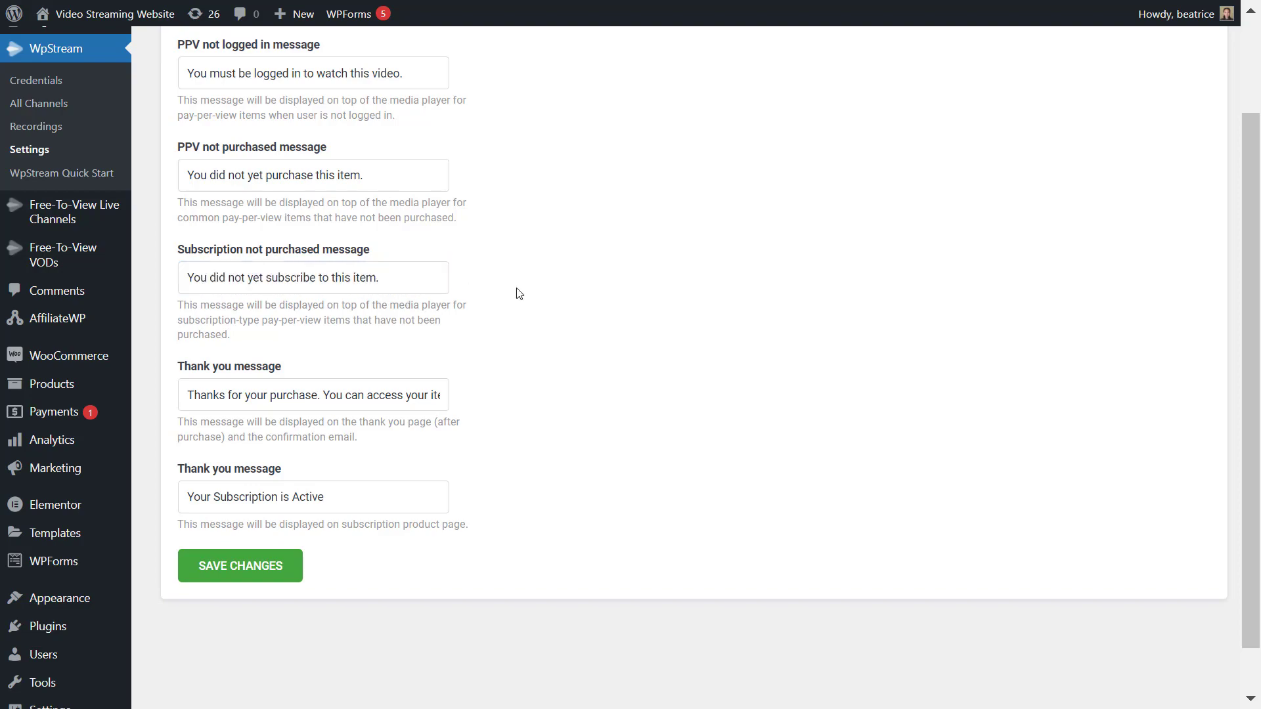
pyautogui.click(38, 103)
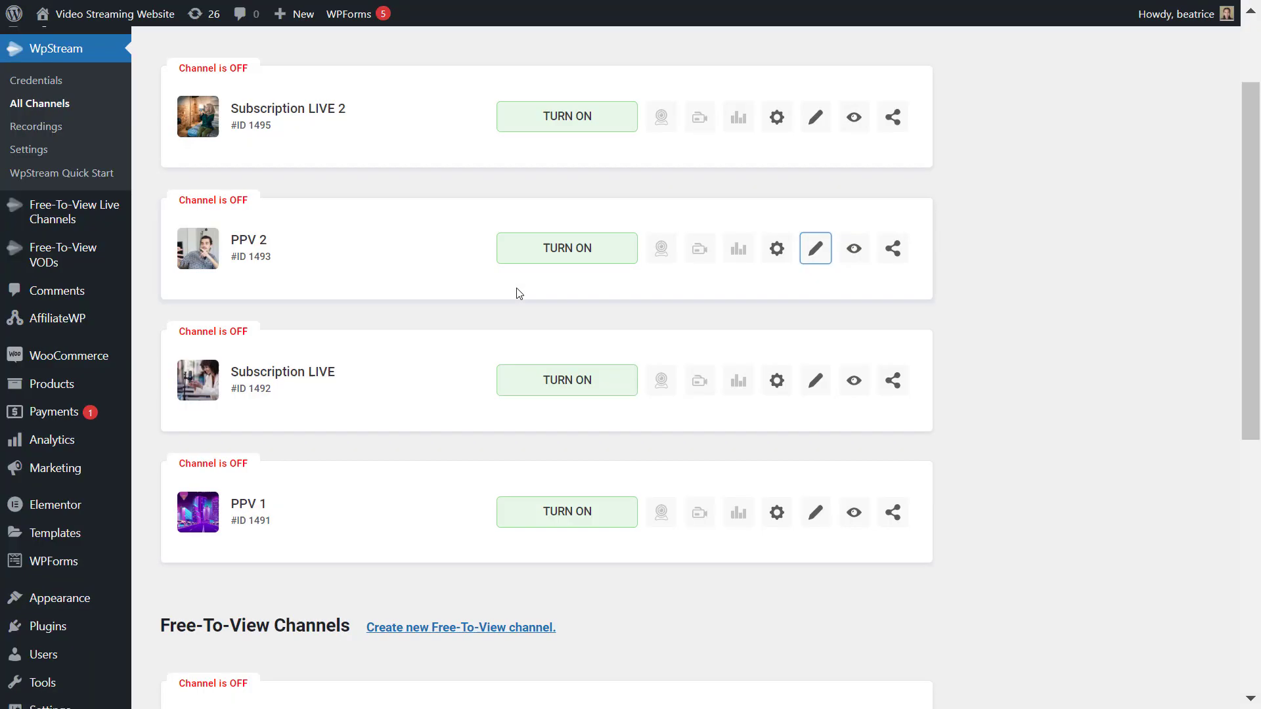
pyautogui.moveTo(243, 355)
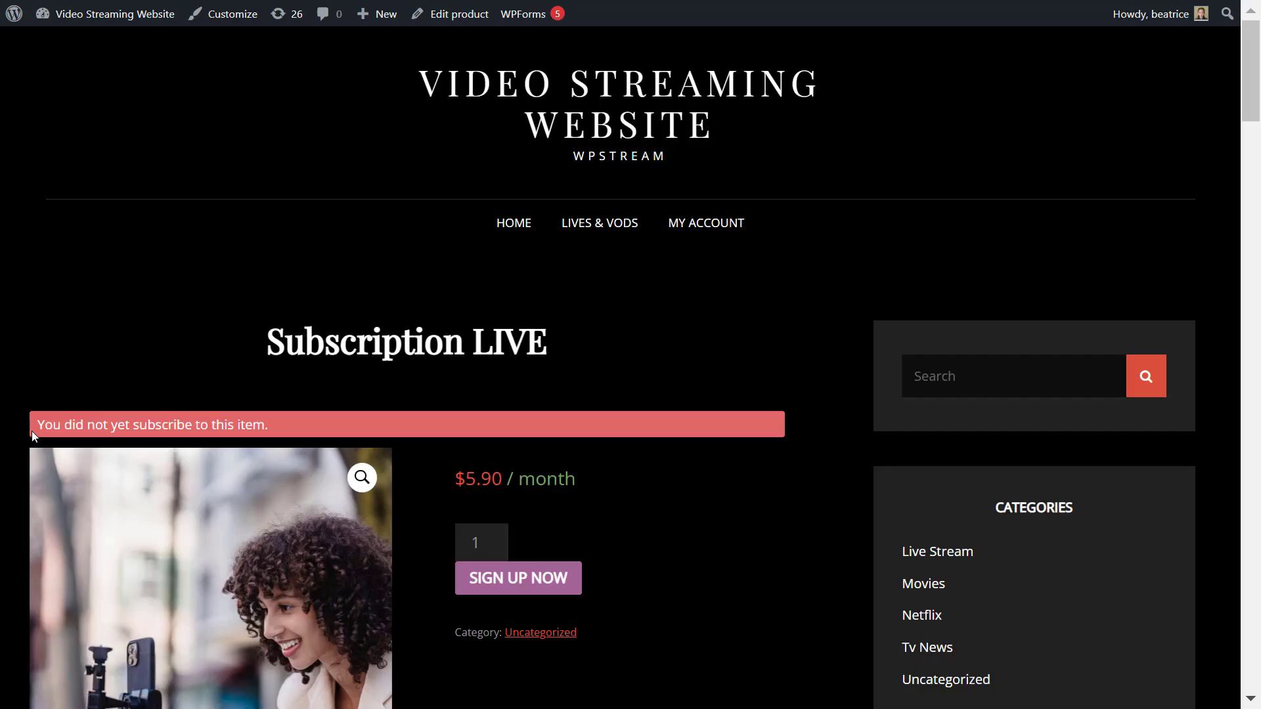
pyautogui.scroll(-3)
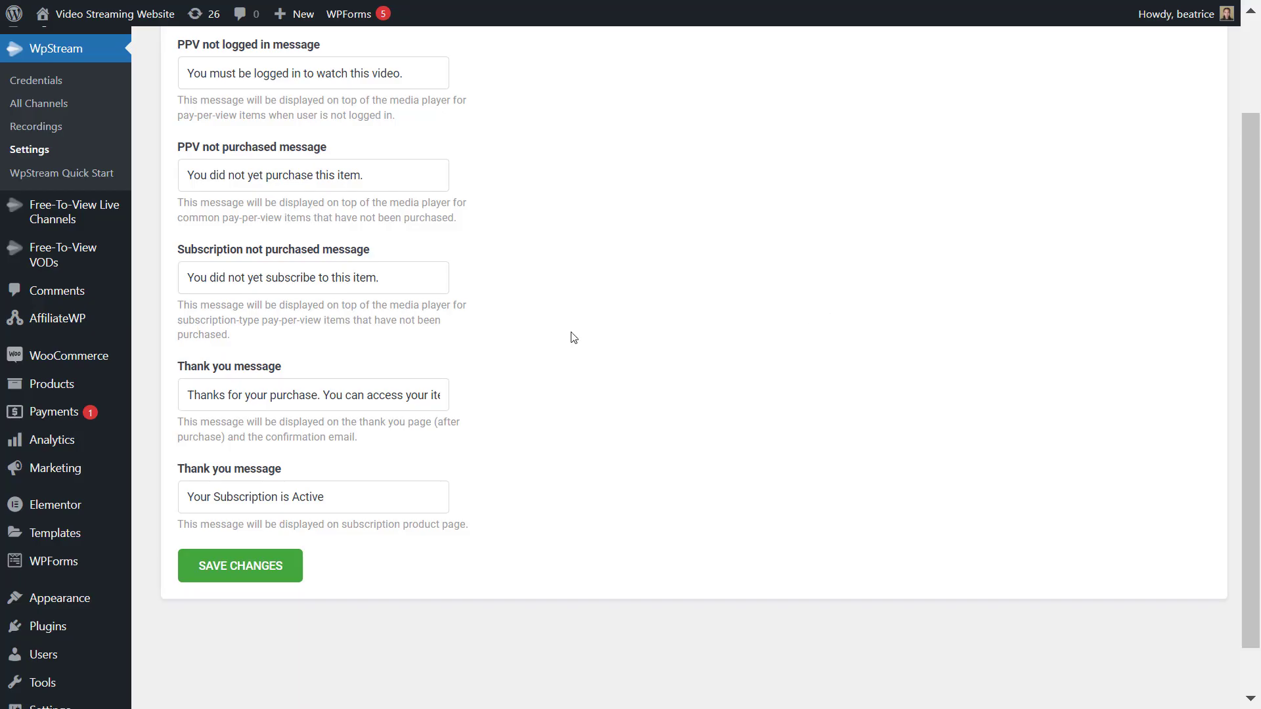
pyautogui.tripleClick(312, 277)
pyautogui.write('You are not')
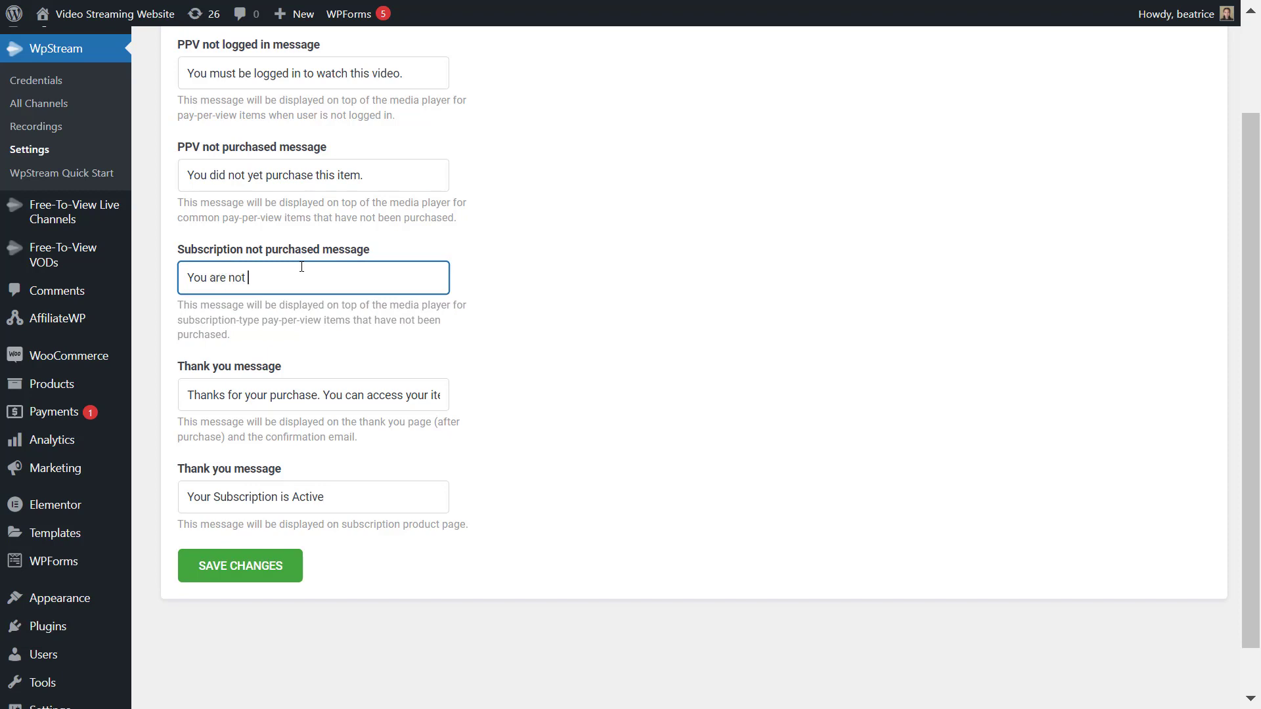
pyautogui.write('subscribed')
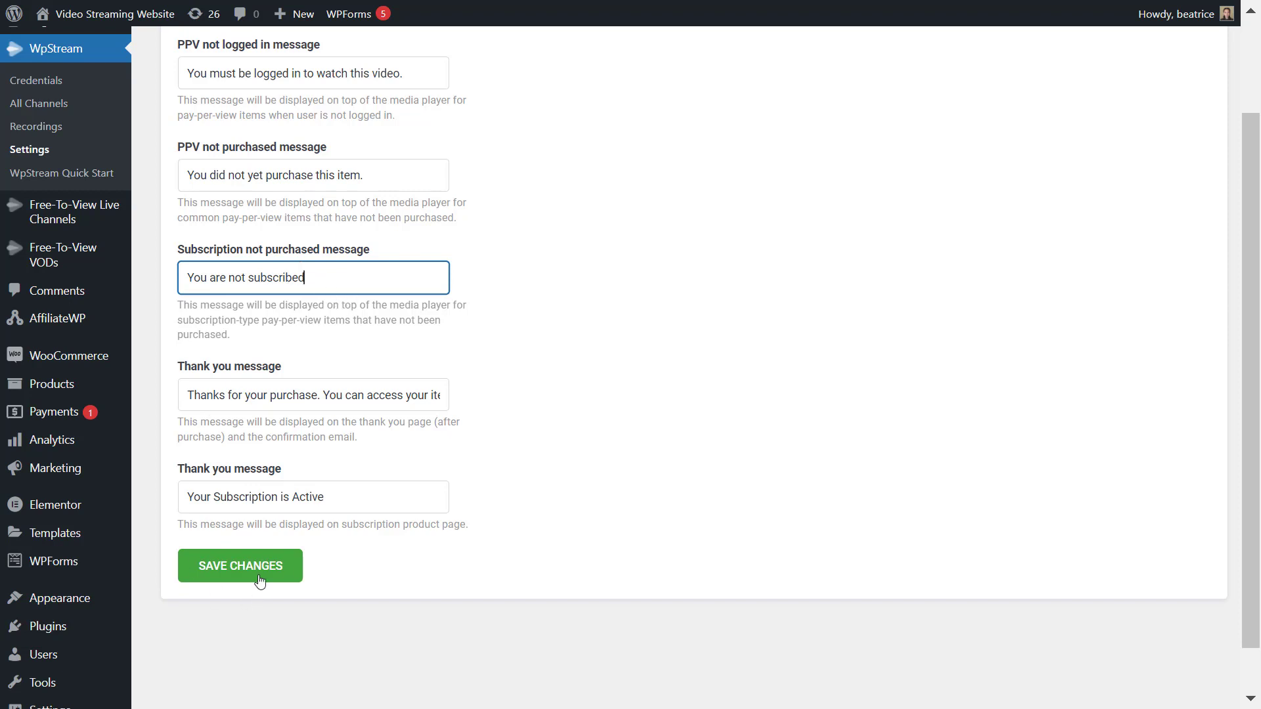
pyautogui.click(240, 566)
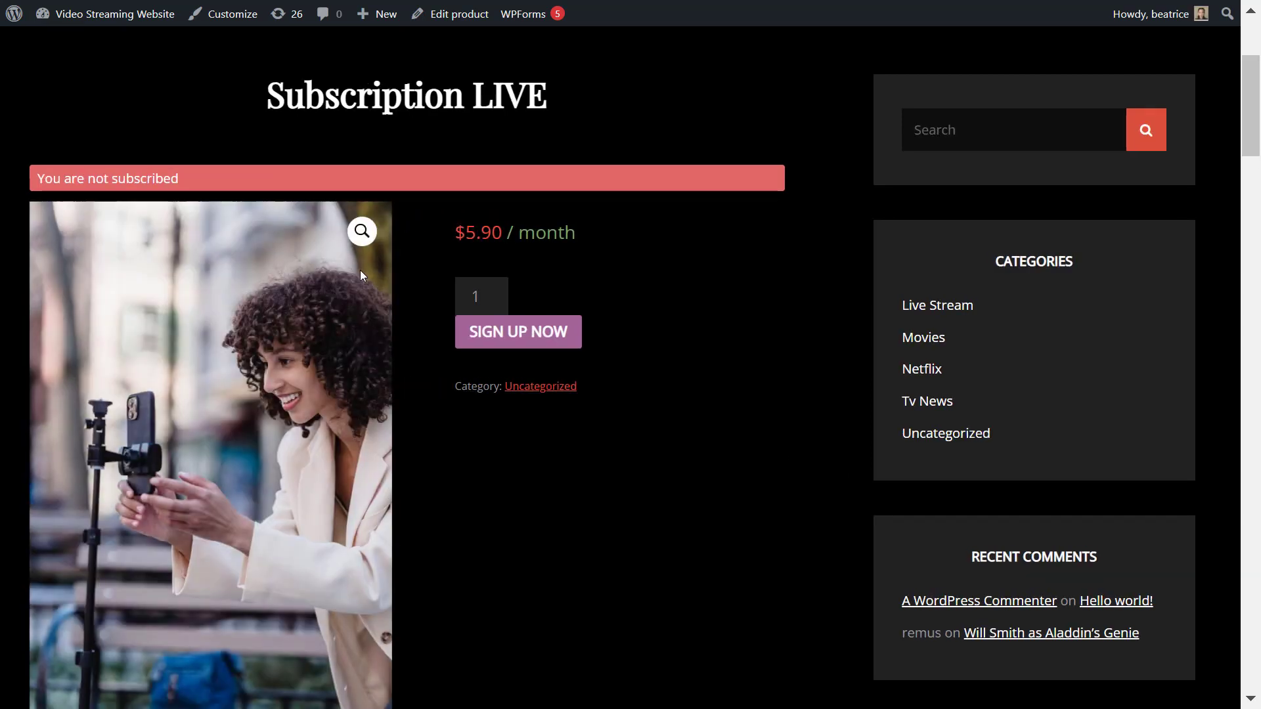
pyautogui.moveTo(571, 225)
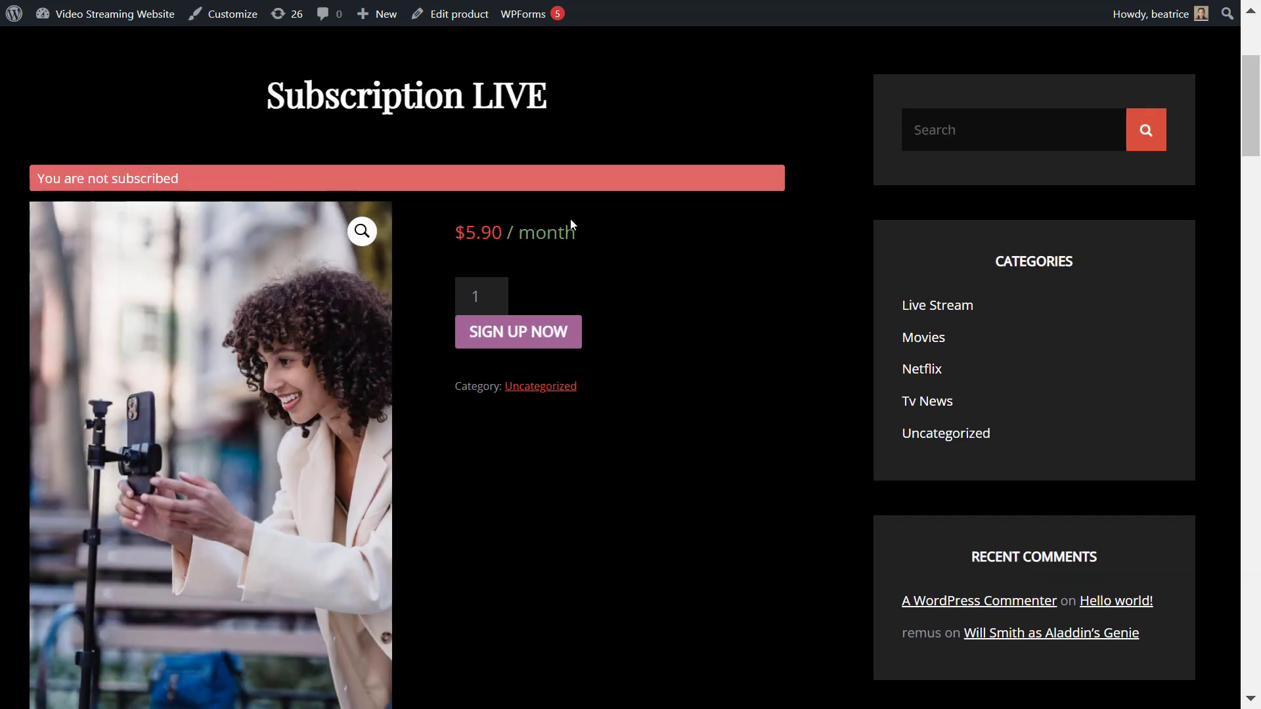